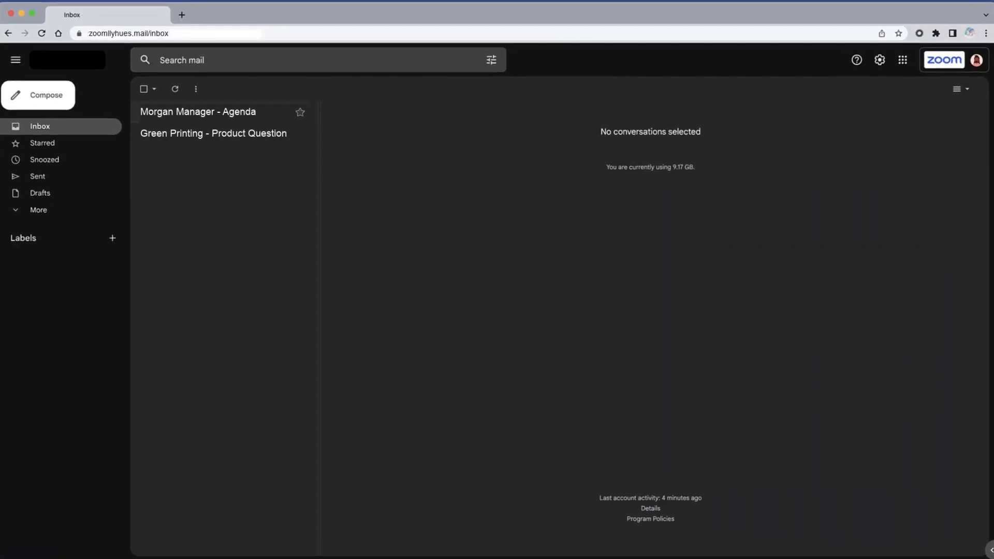
- Open the Zoom Video Communications welcome email and follow its View Zoom IQ for Sales link
click(208, 111)
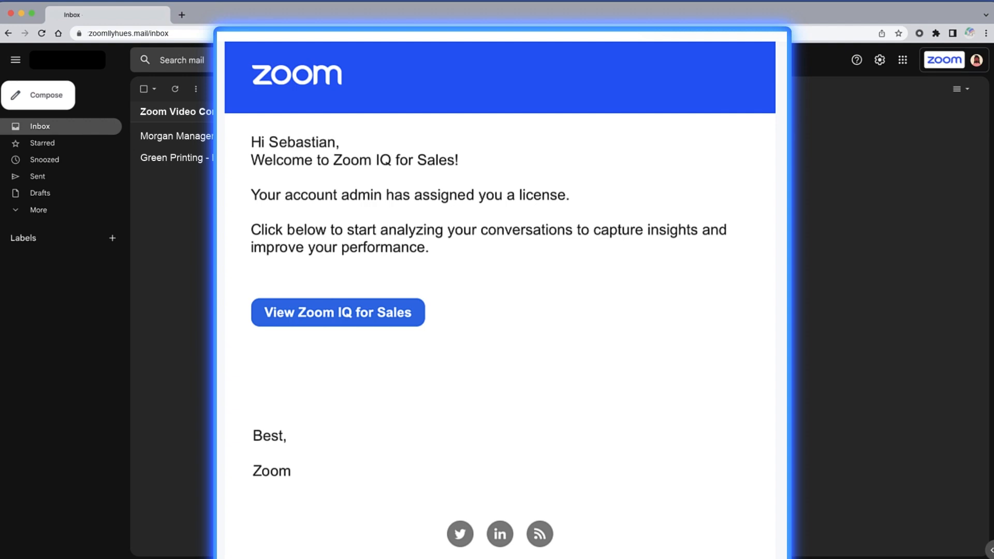
click(337, 313)
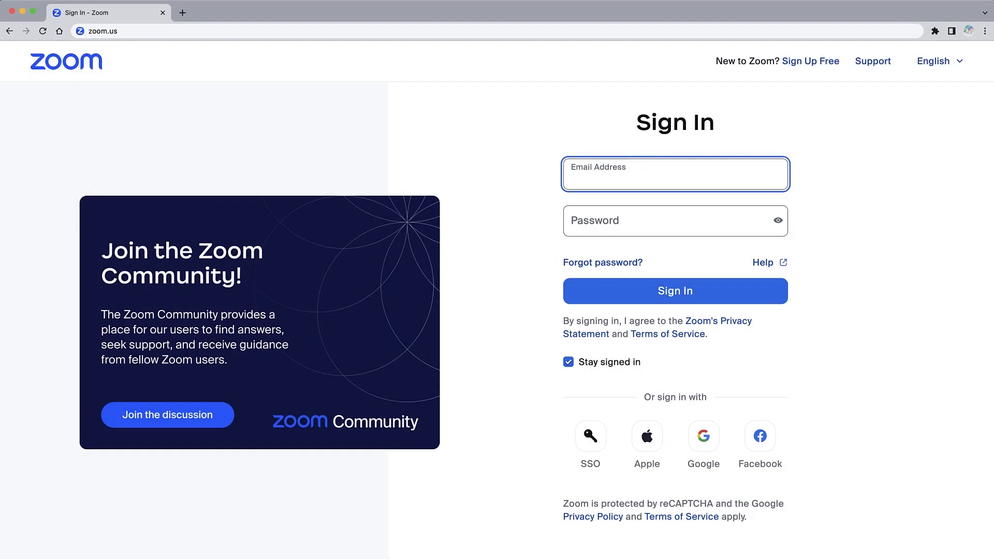
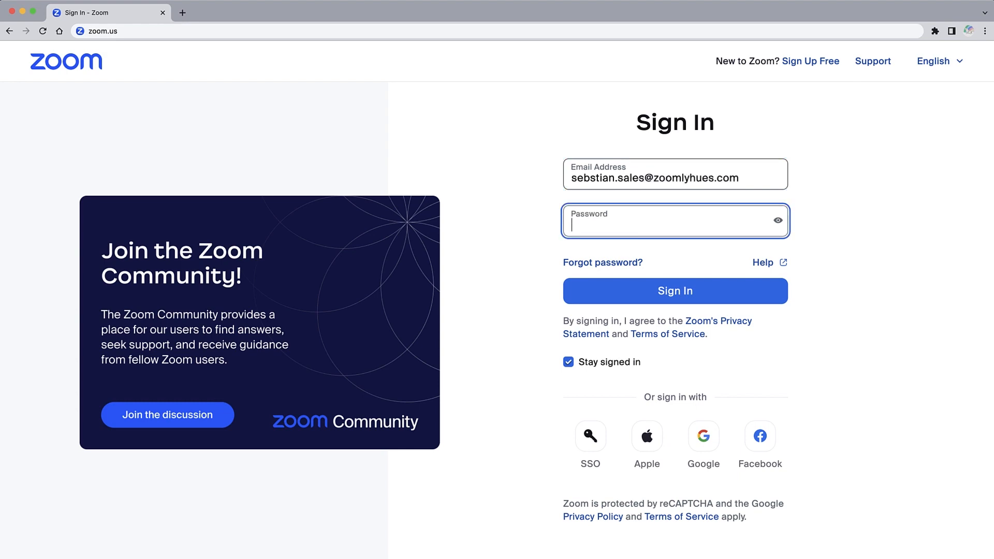
click(675, 291)
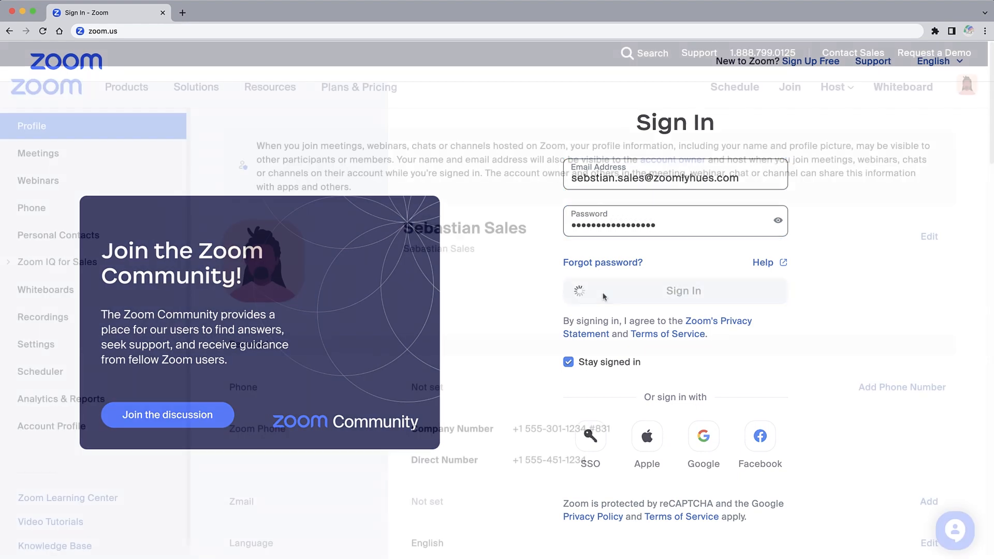
click(675, 290)
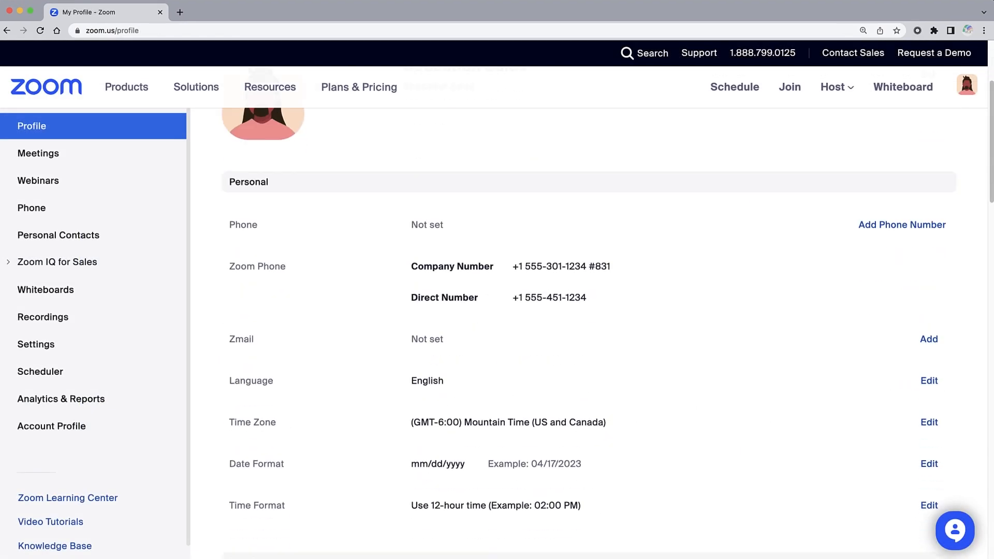
scroll(down, 3)
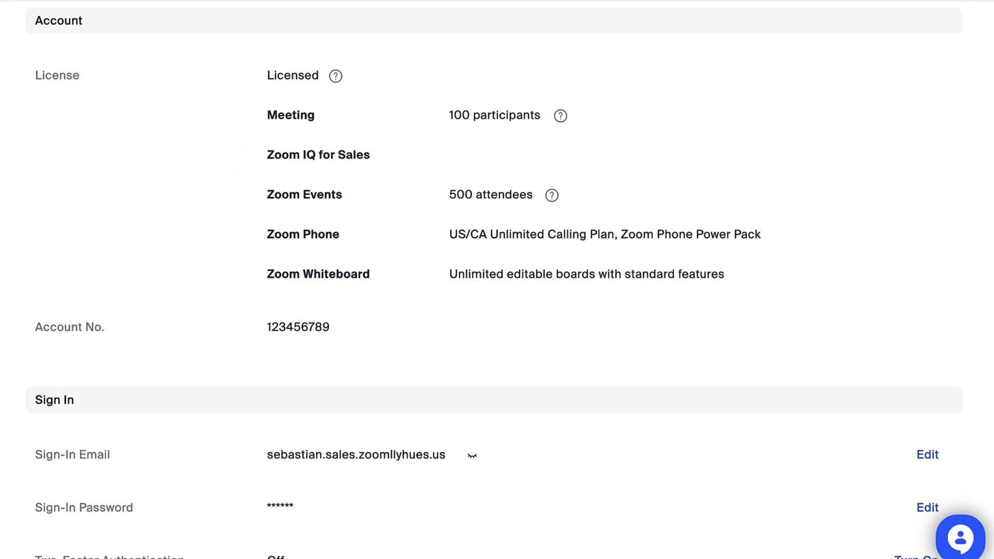
click(960, 537)
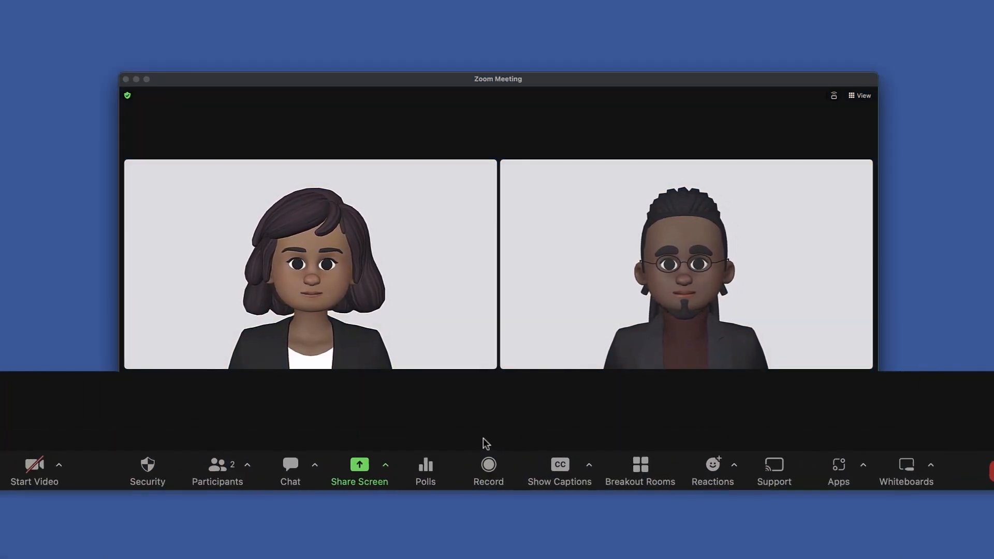
- Record the meeting to the cloud with Zoom IQ analysis, then again without Zoom IQ
click(488, 469)
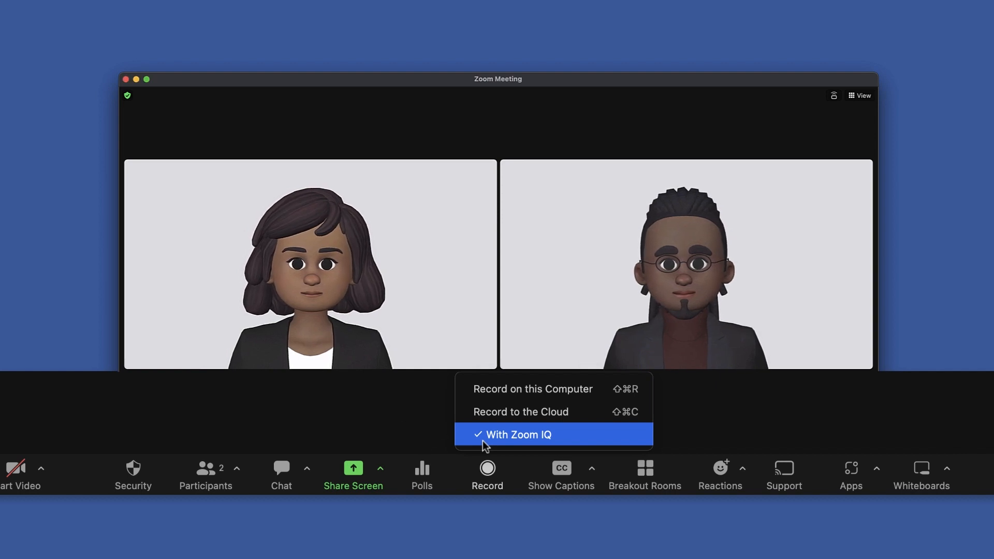
click(517, 434)
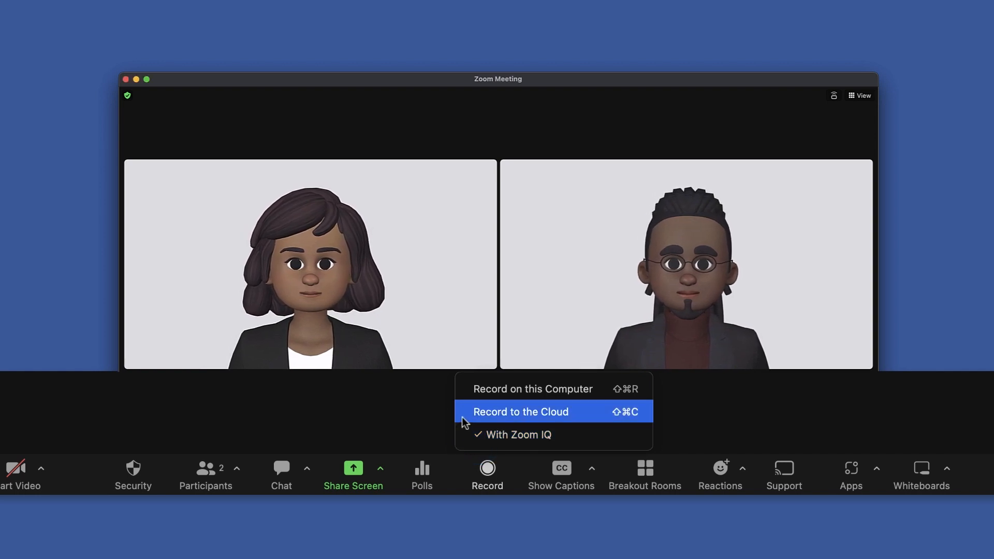
click(519, 411)
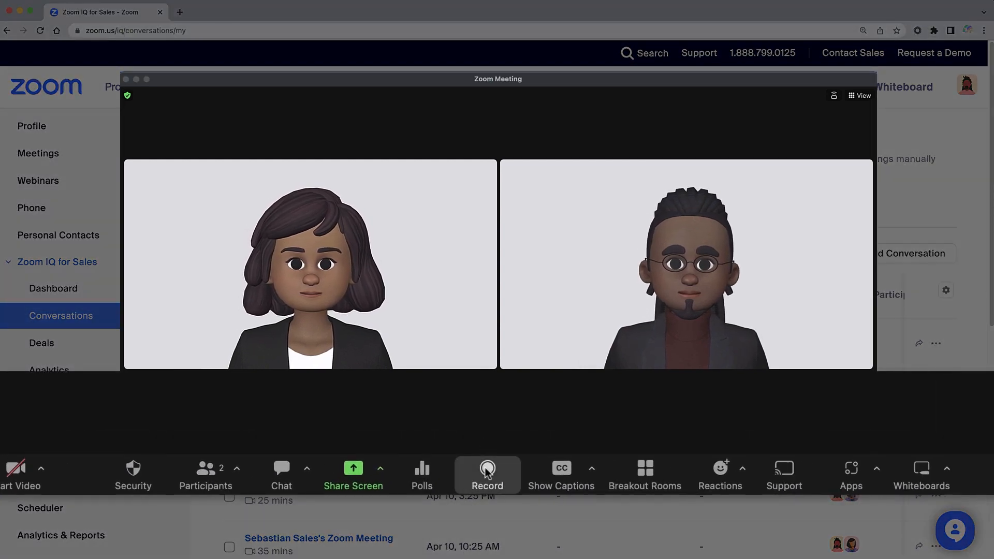
click(486, 474)
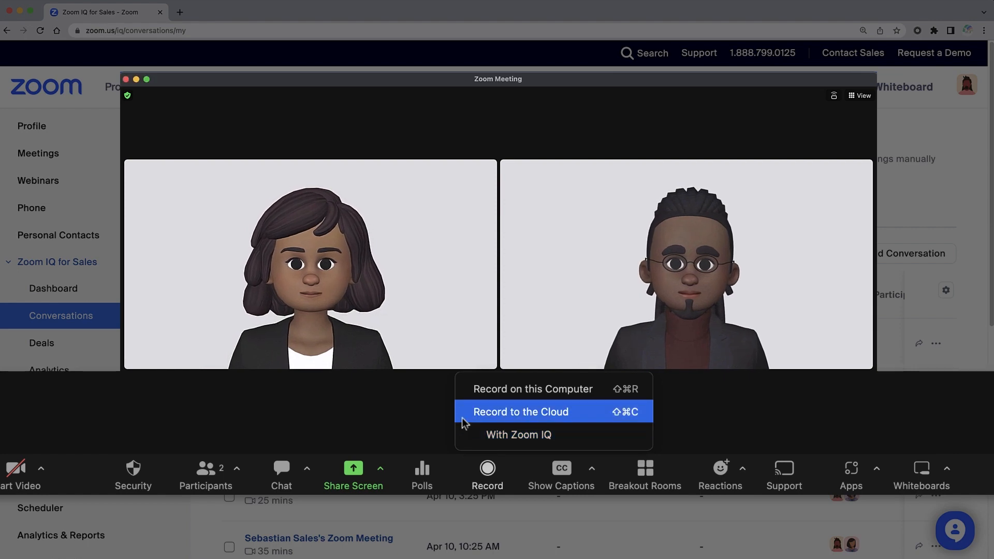
click(520, 411)
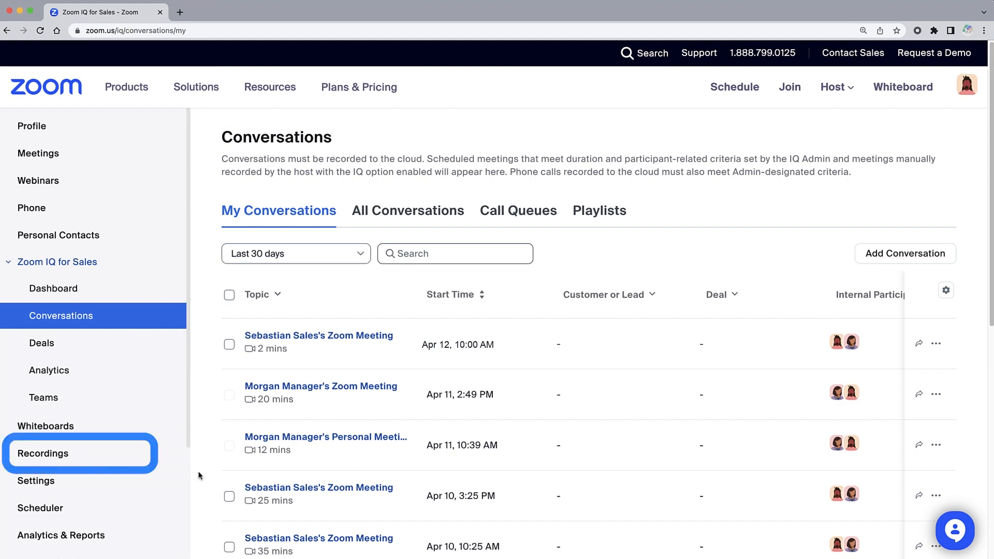
- Add the Personal Meeting Room recording to Zoom IQ, then open the Zoom IQ status filter
click(43, 453)
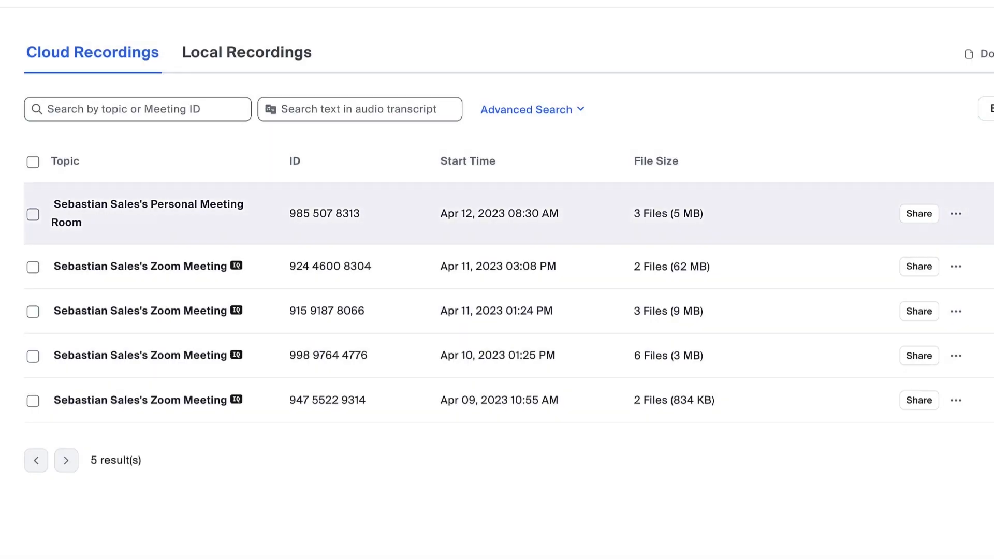
click(955, 212)
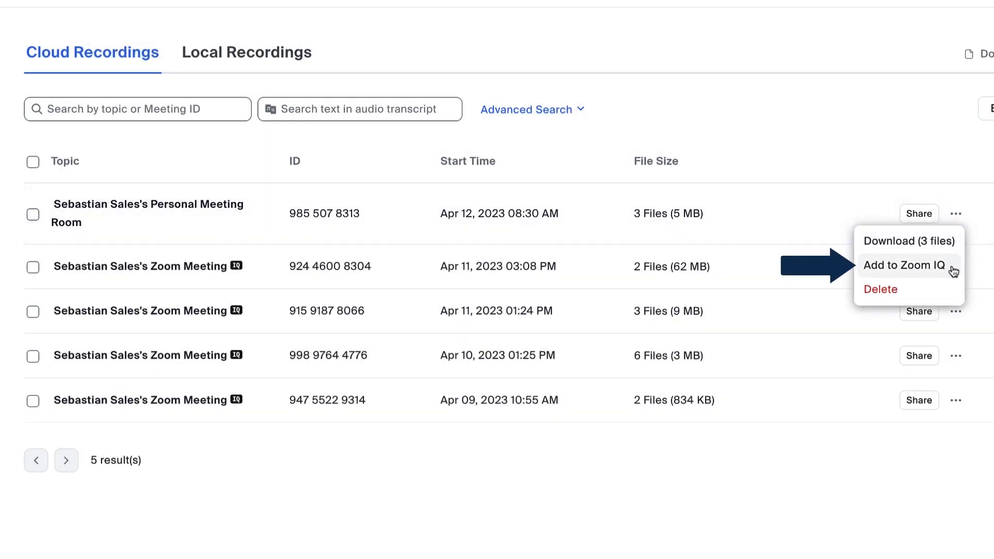
click(905, 265)
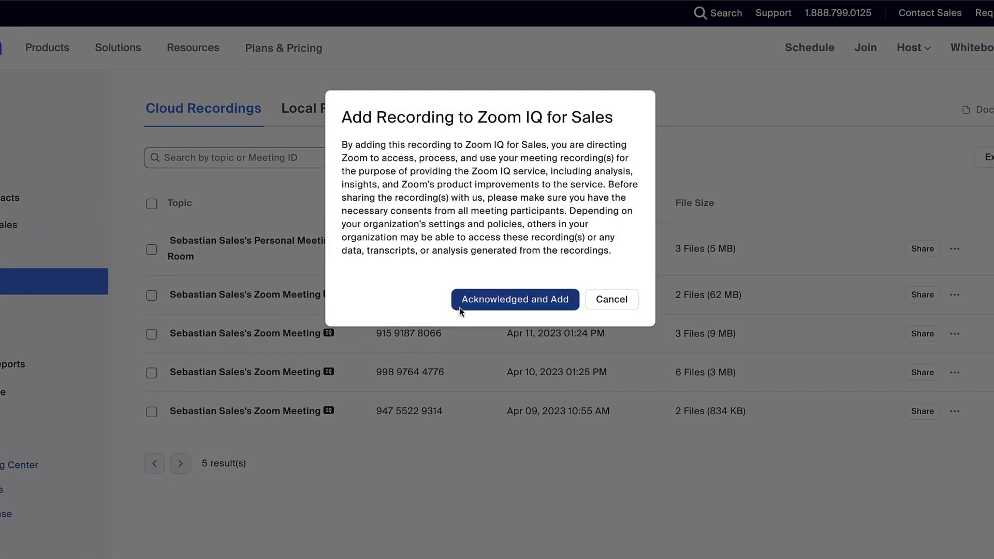
click(514, 299)
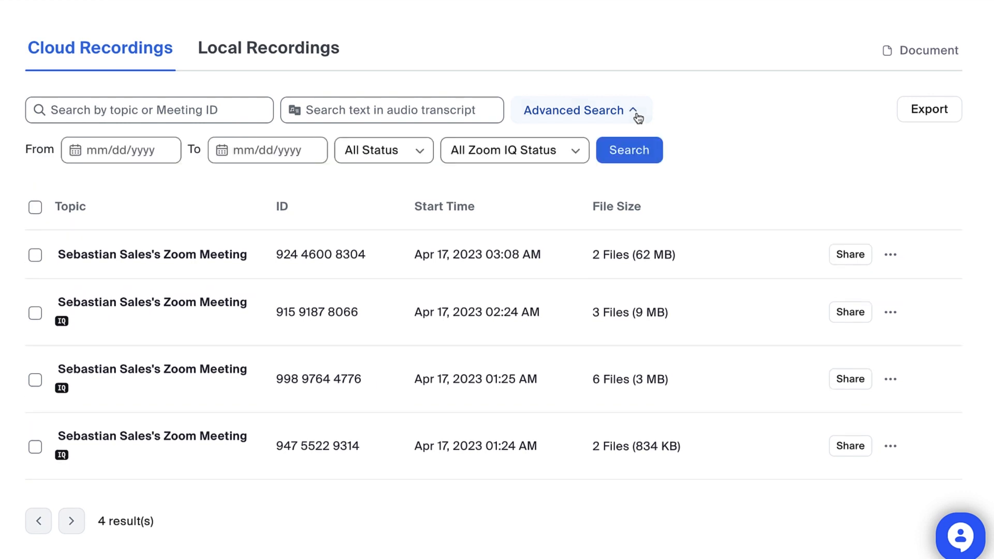
click(514, 150)
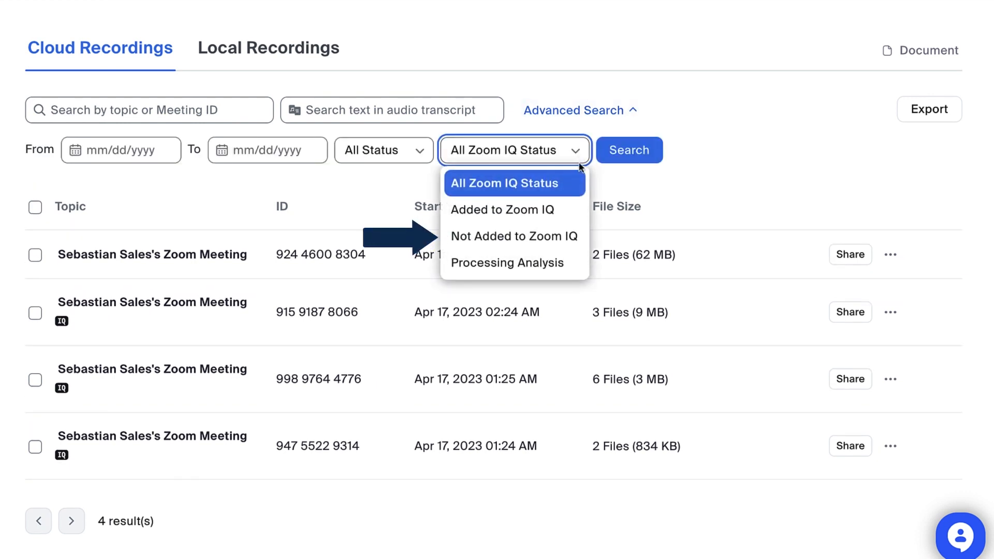
click(514, 236)
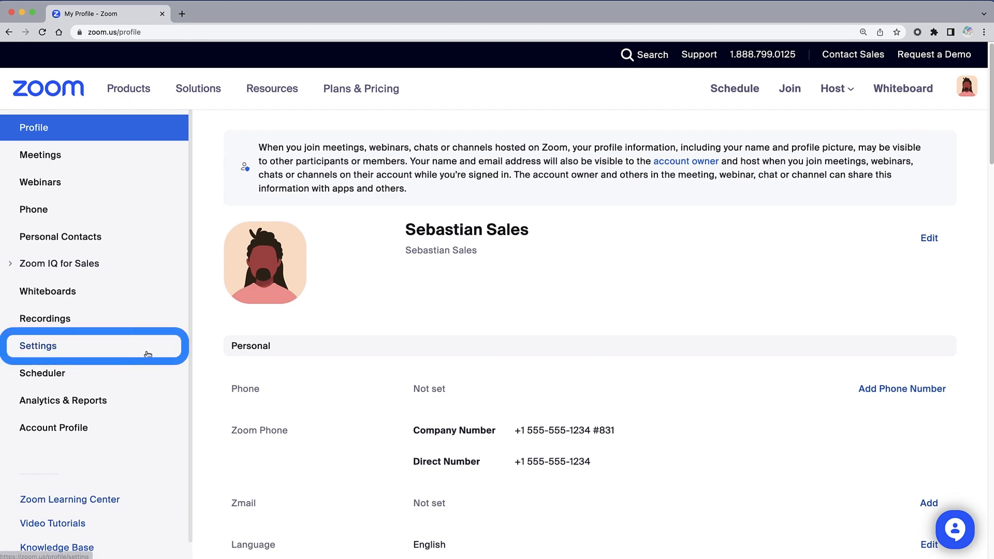
- Enable Create audio transcript in the Recording settings' advanced cloud options and save
click(37, 345)
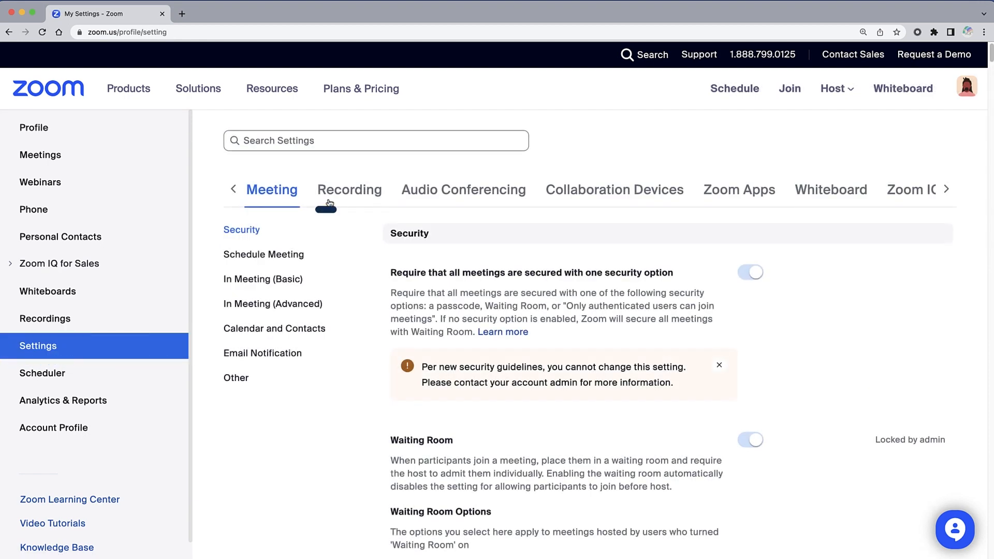
click(349, 190)
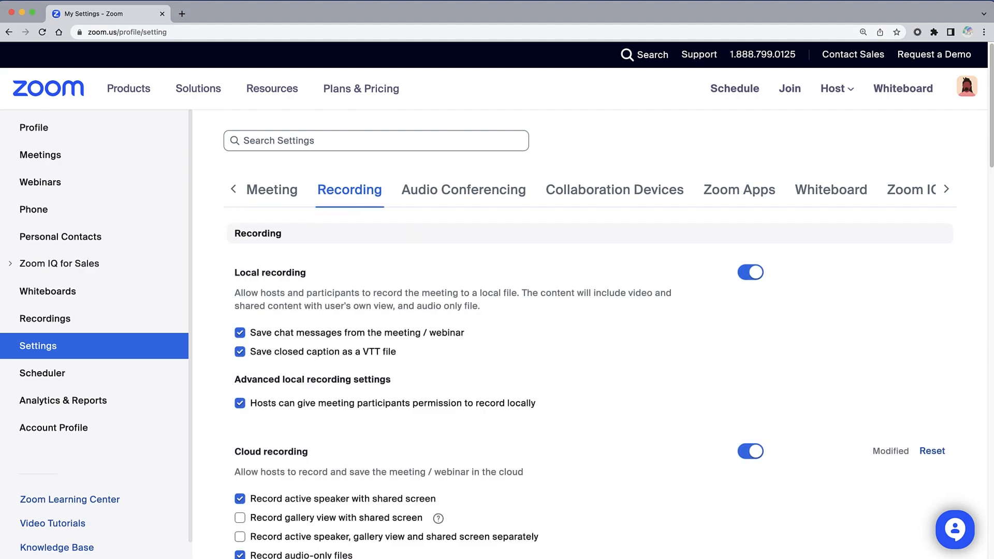
scroll(down, 3)
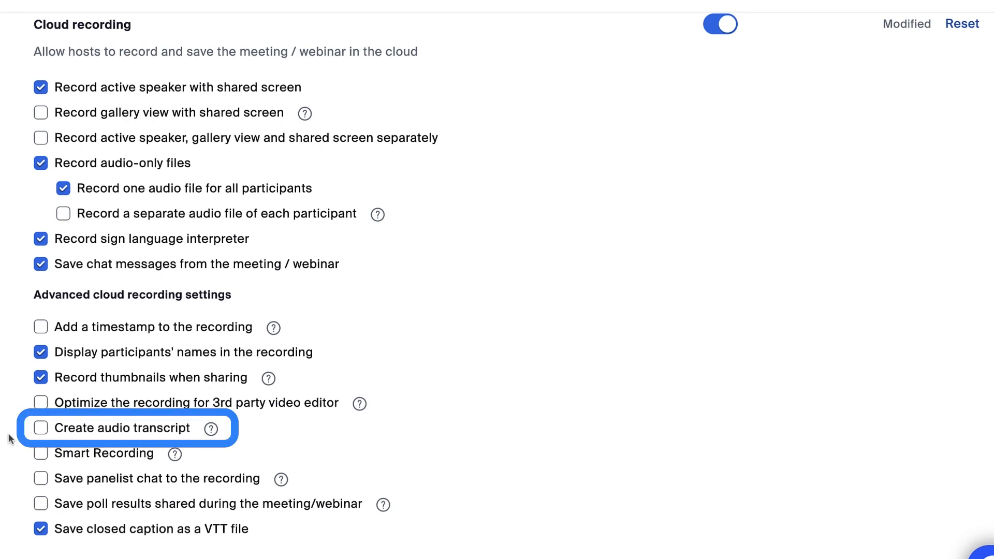
click(40, 427)
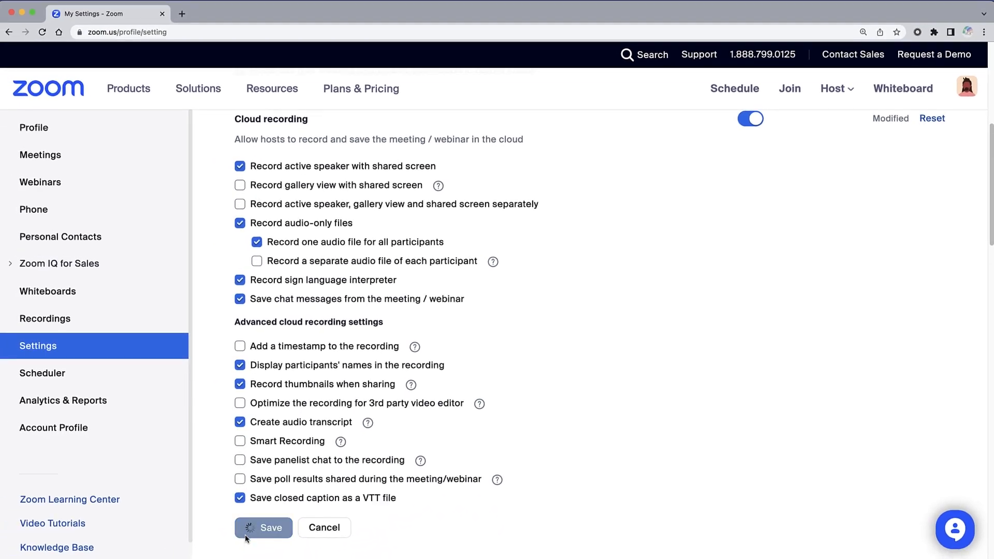
click(263, 527)
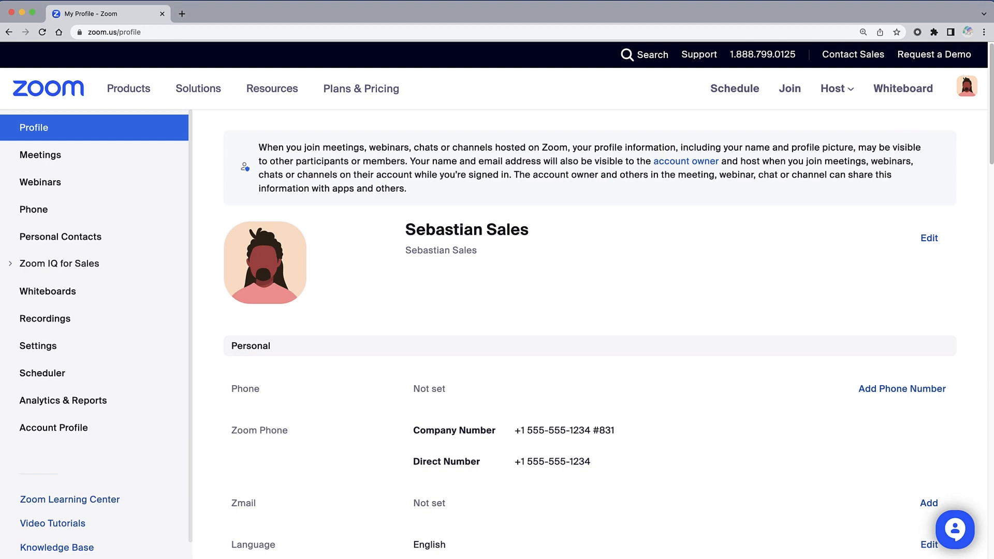
- Configure Google as the calendar and contacts service, allowing access on Google's consent page
scroll(down, 3)
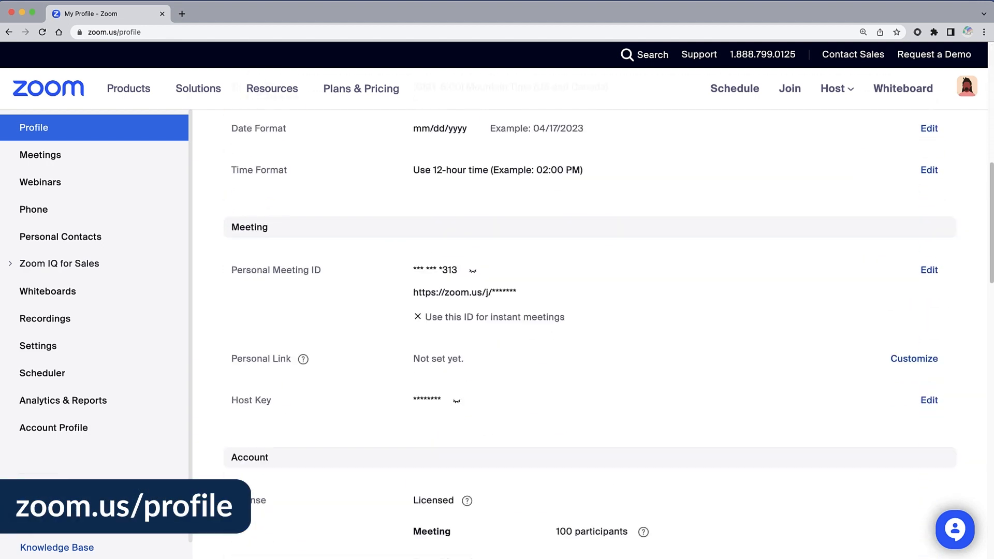
scroll(down, 3)
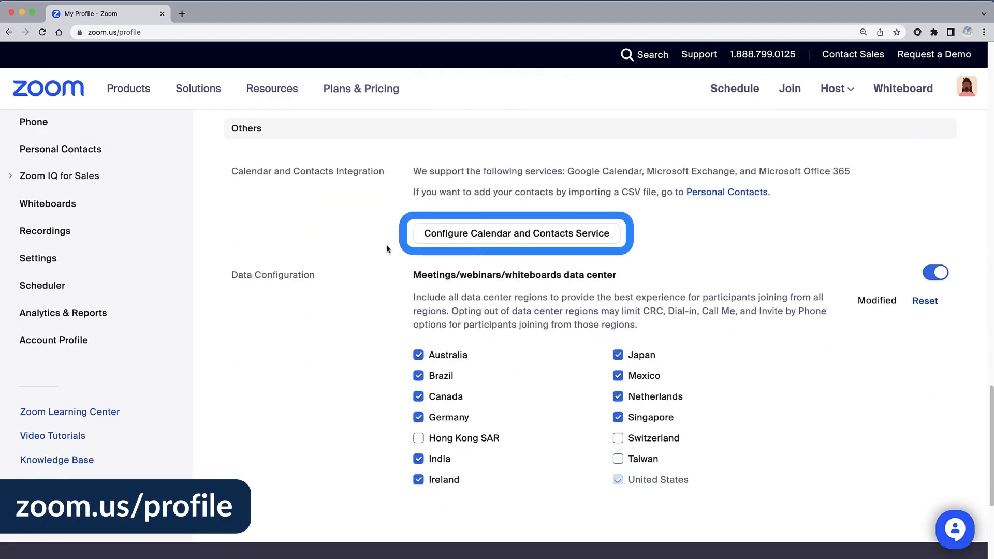
click(515, 233)
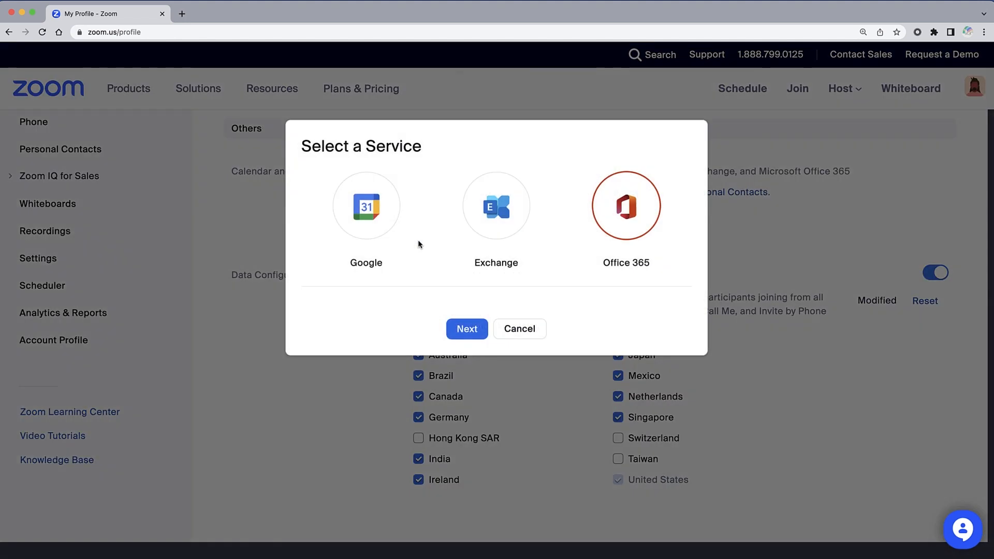
click(365, 206)
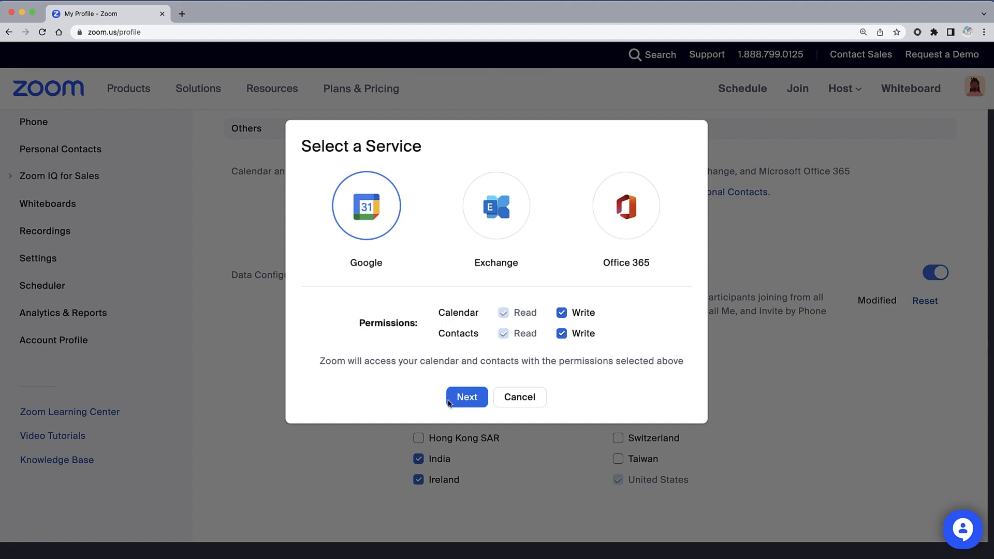
click(466, 397)
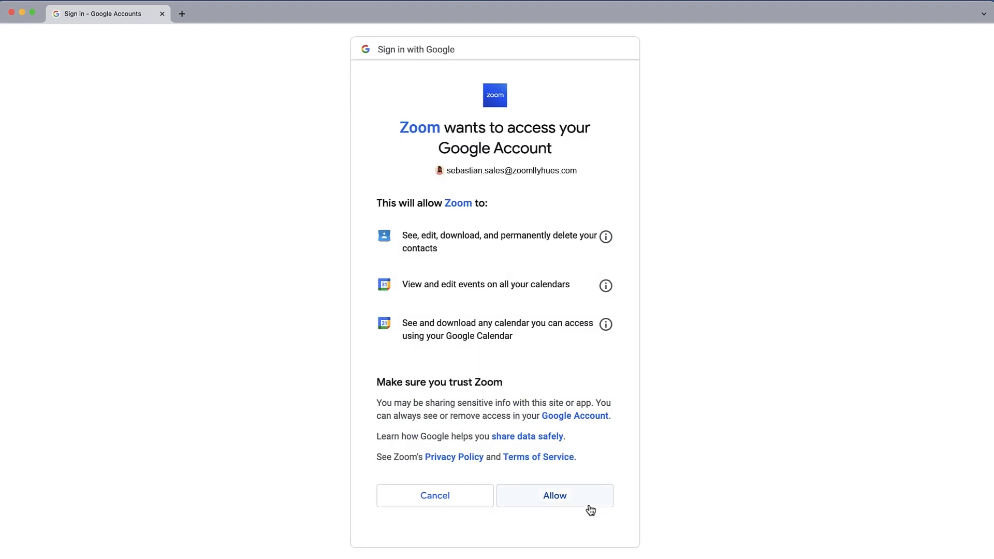
click(553, 496)
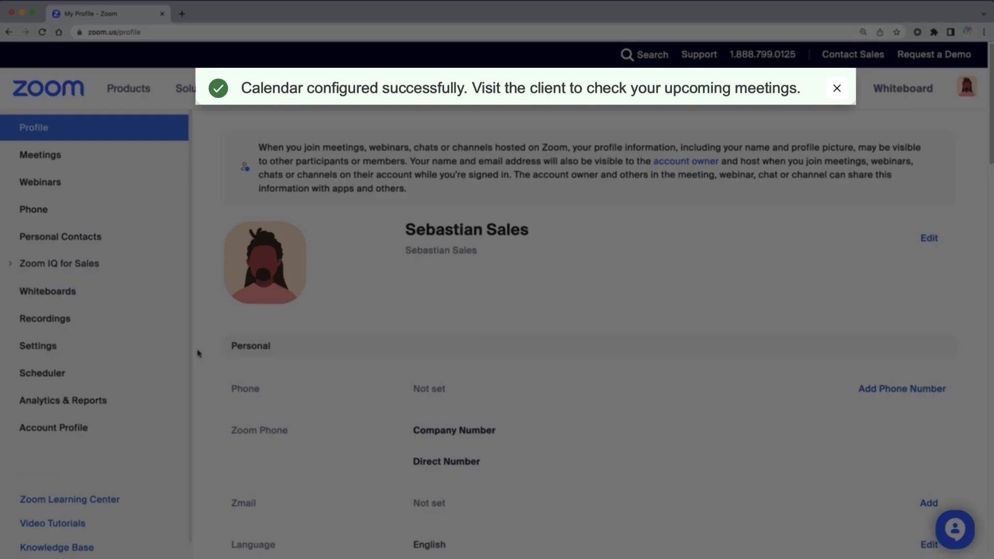
click(836, 88)
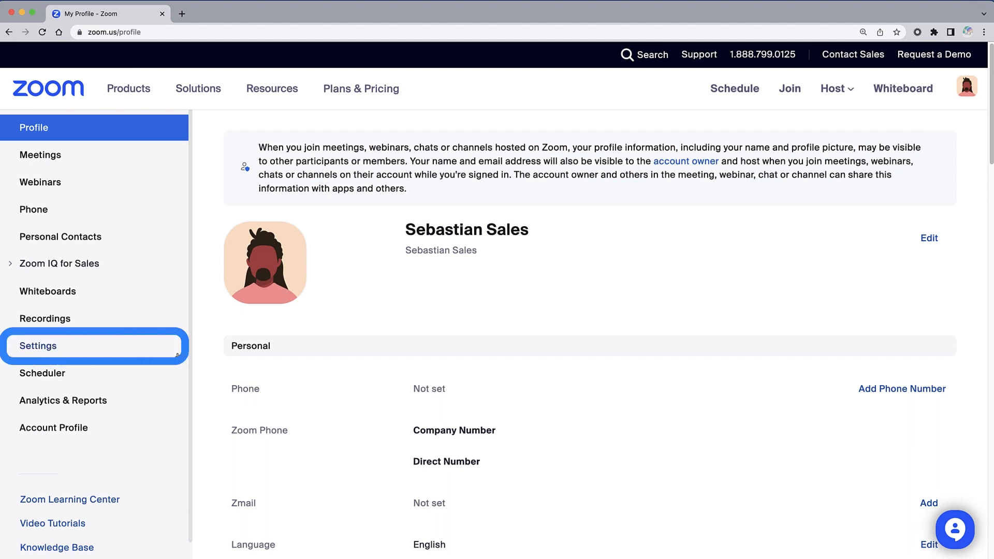
- Switch on Zoom IQ automatic recording for external-participant meetings under Conversations - Meetings
click(37, 345)
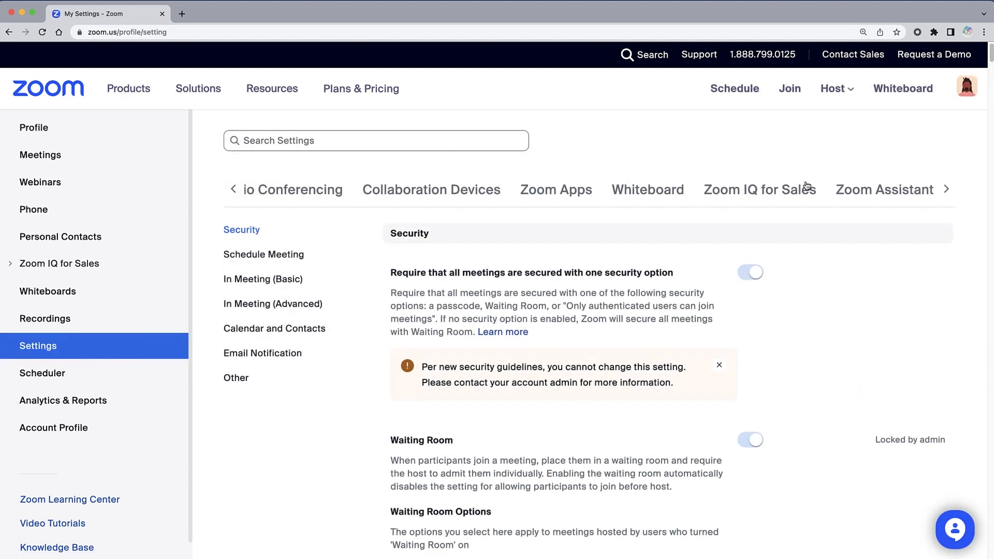
click(758, 190)
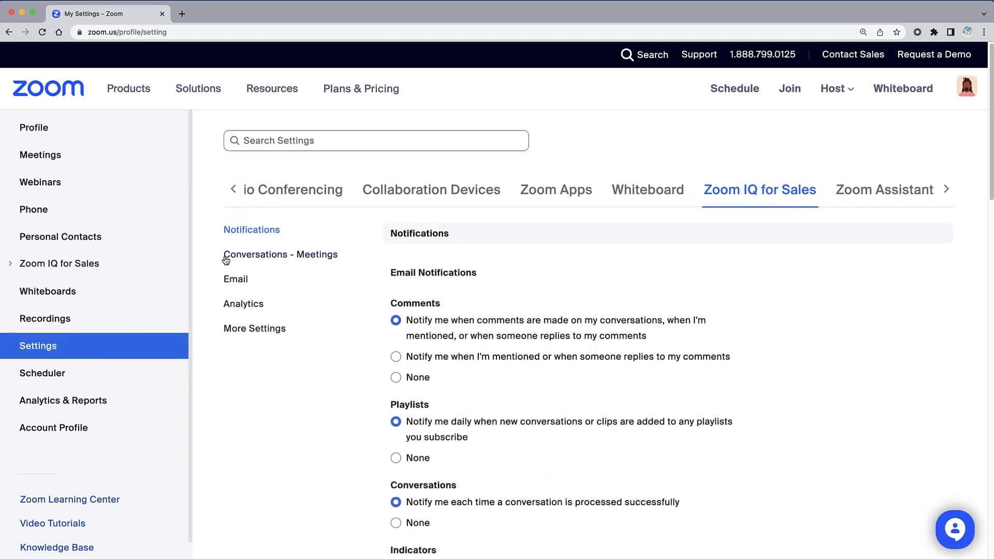
click(281, 254)
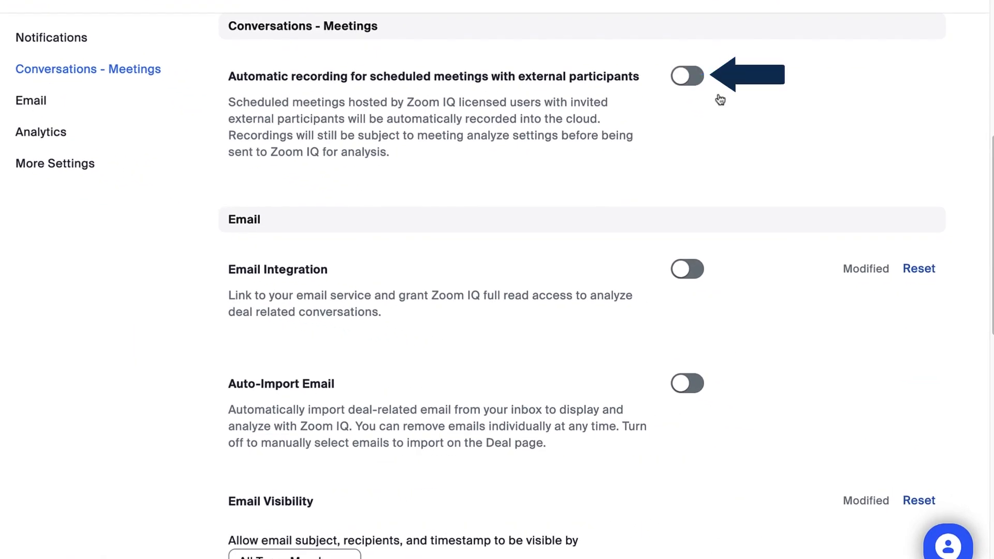
click(687, 76)
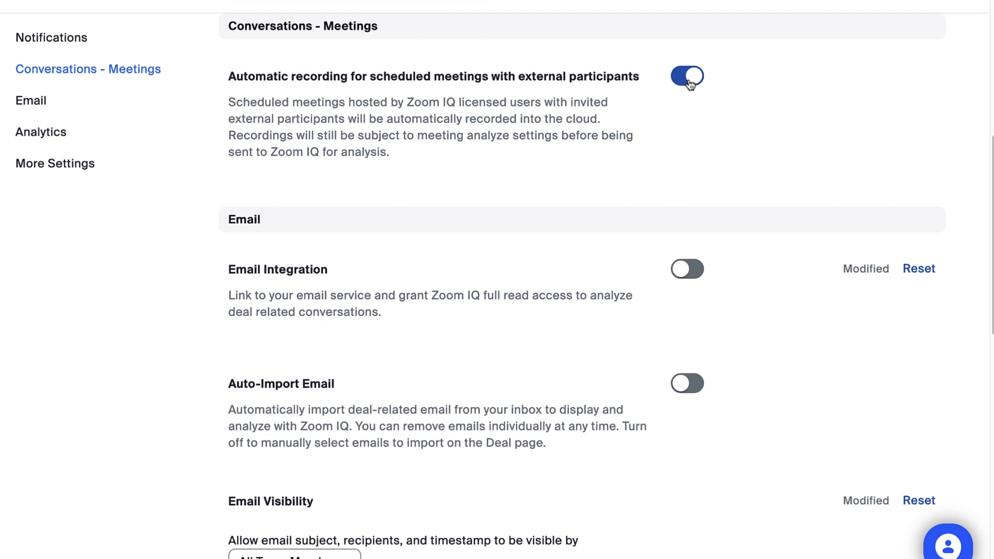
click(686, 76)
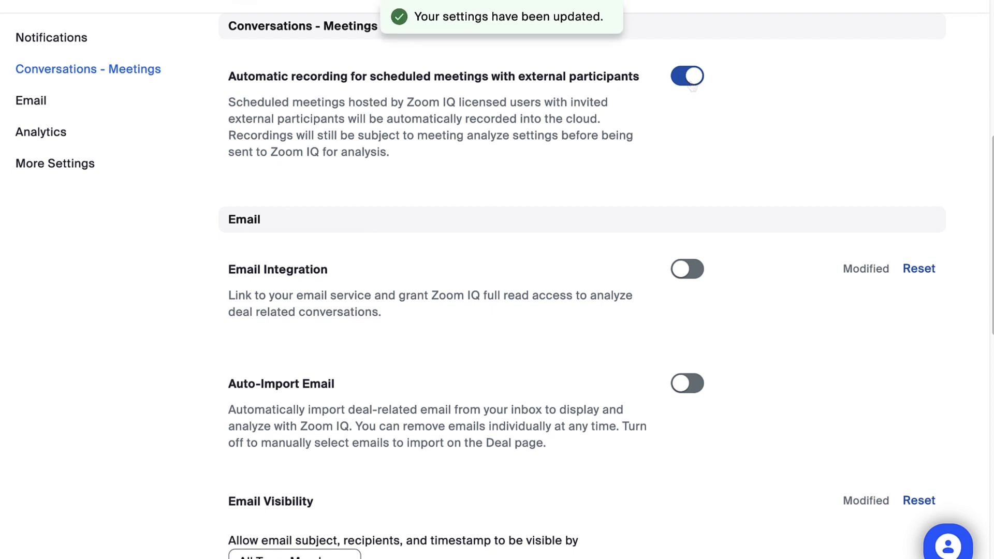
click(686, 76)
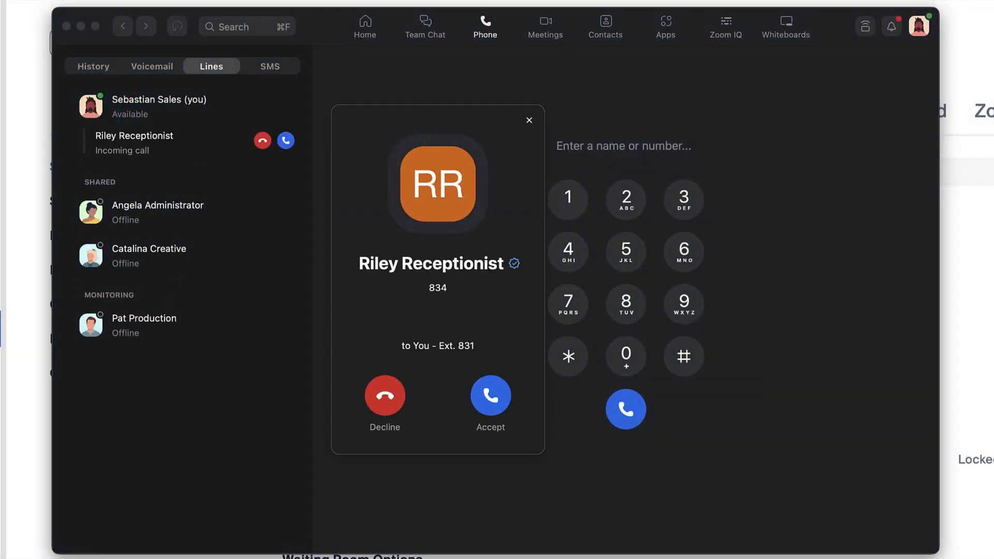
- Accept the incoming phone call from the Phone tab notification
click(490, 395)
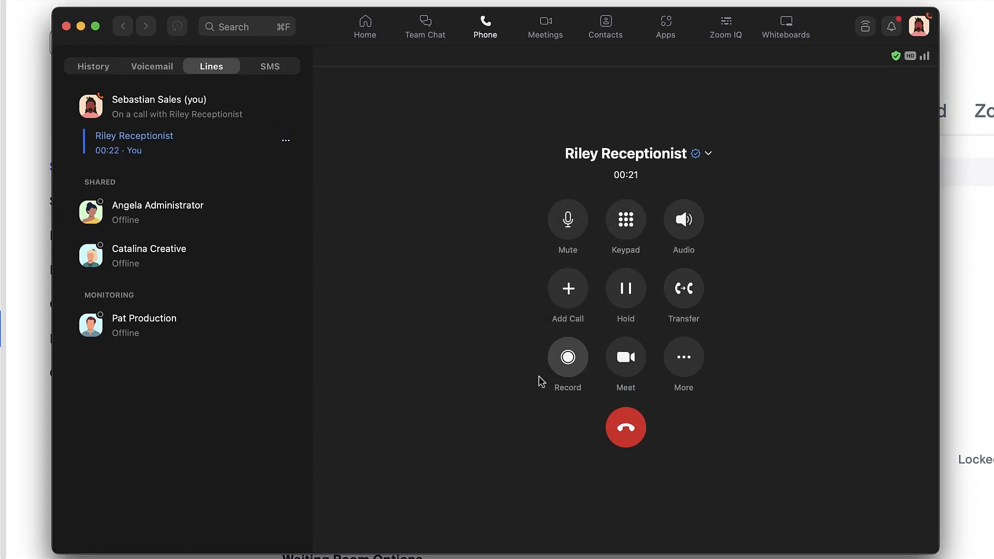
click(567, 356)
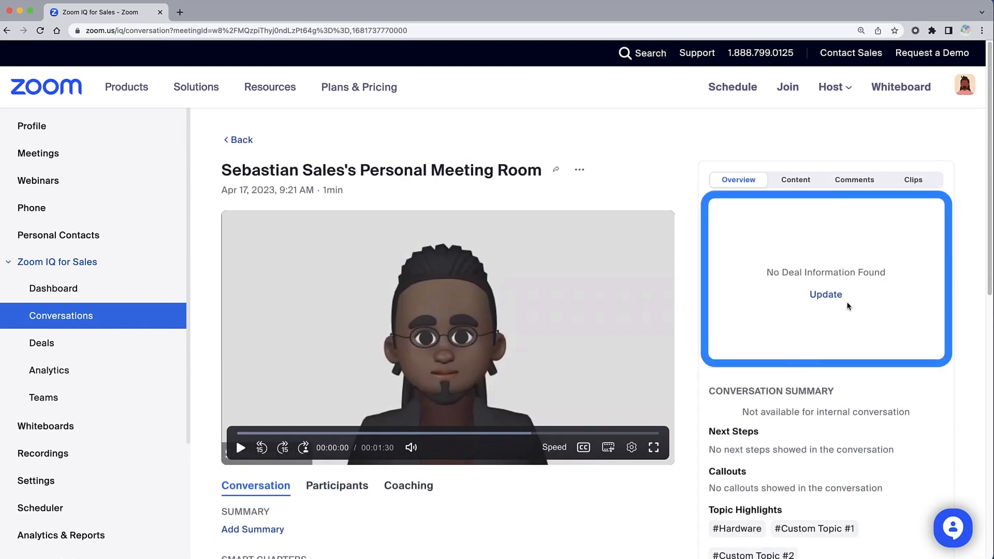
click(824, 294)
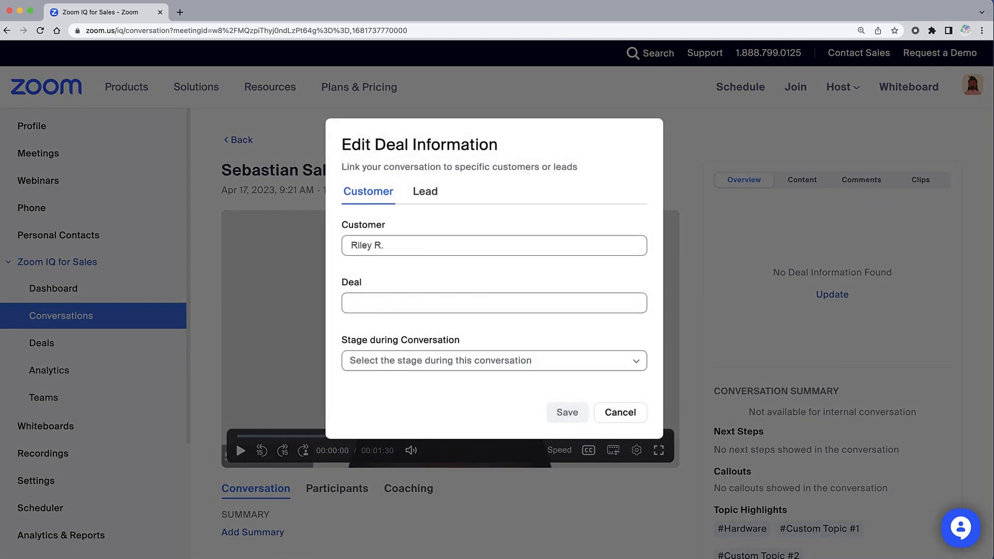
click(566, 412)
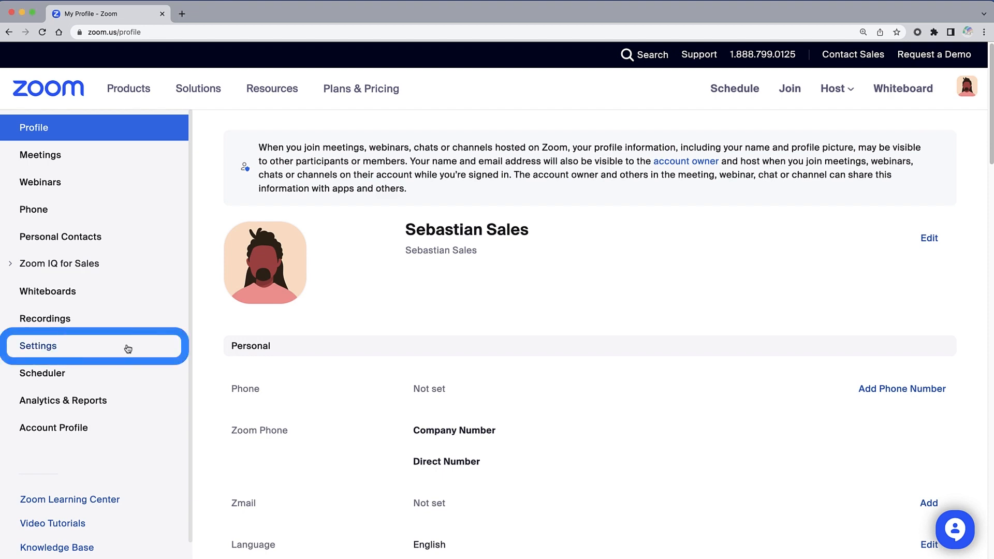
- Switch on Zoom IQ Email Integration and connect the sales Google account with mailbox access
click(37, 345)
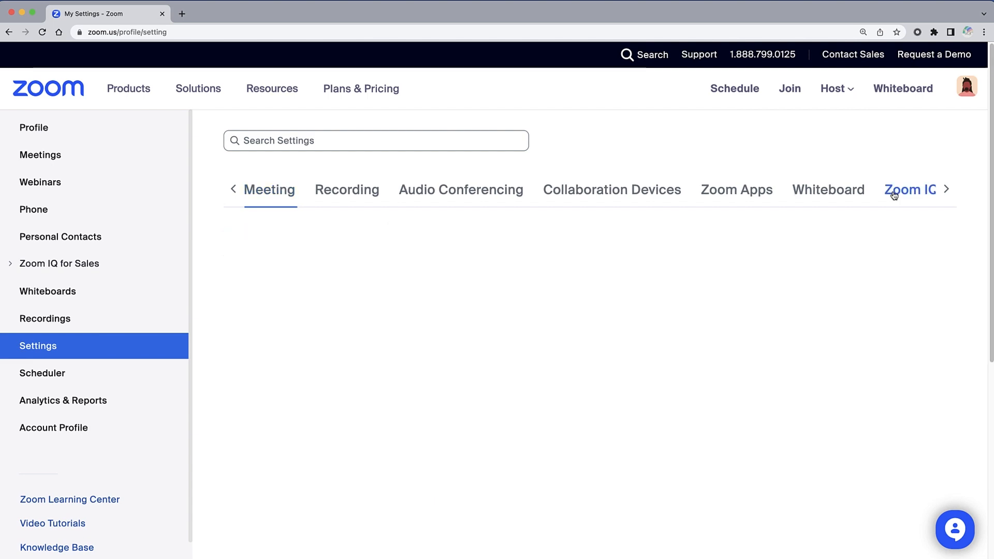
click(910, 189)
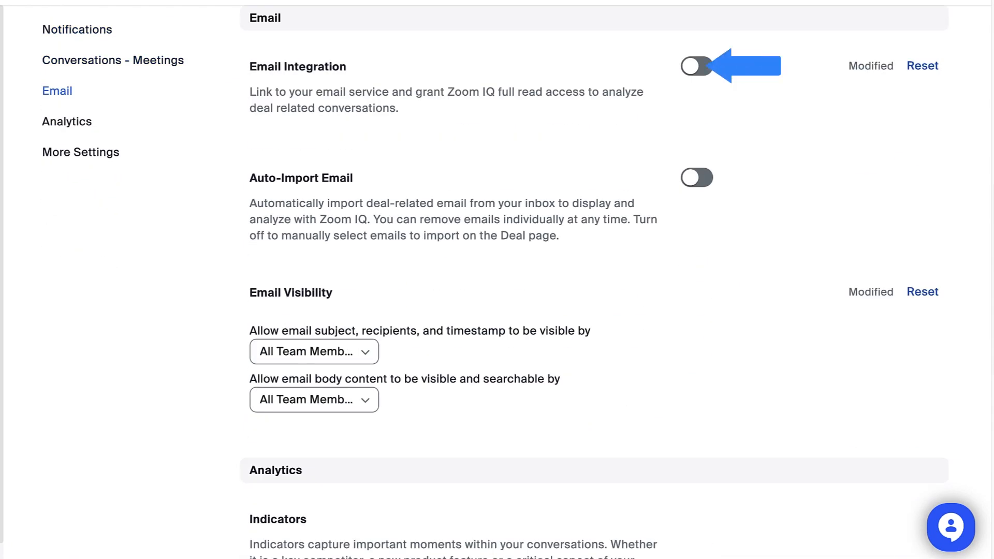
click(695, 66)
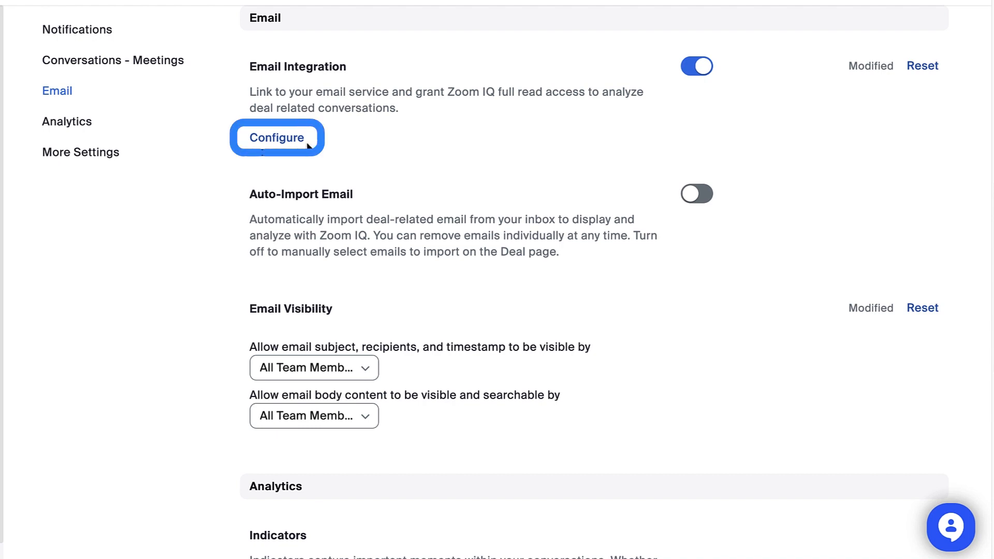
click(276, 138)
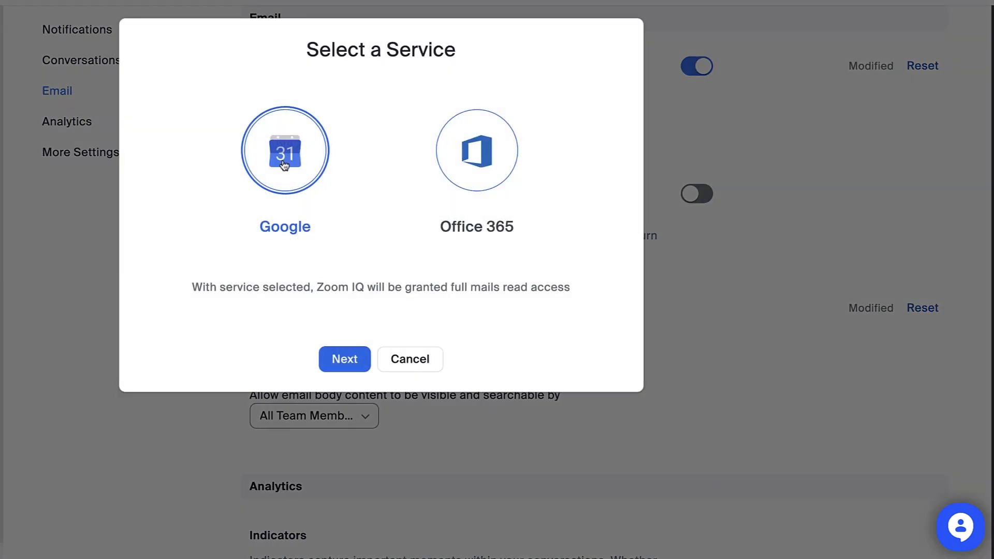
click(344, 358)
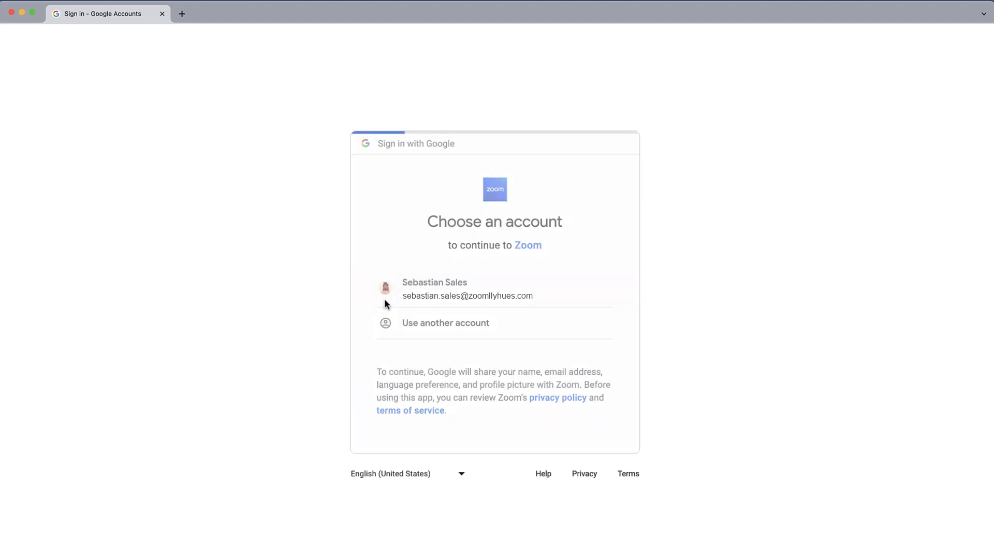
click(467, 289)
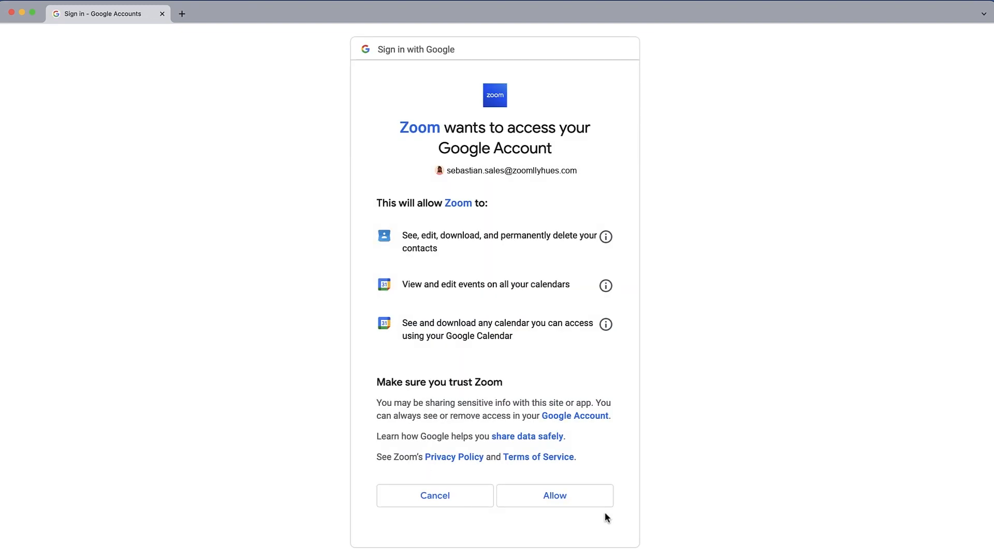
click(554, 495)
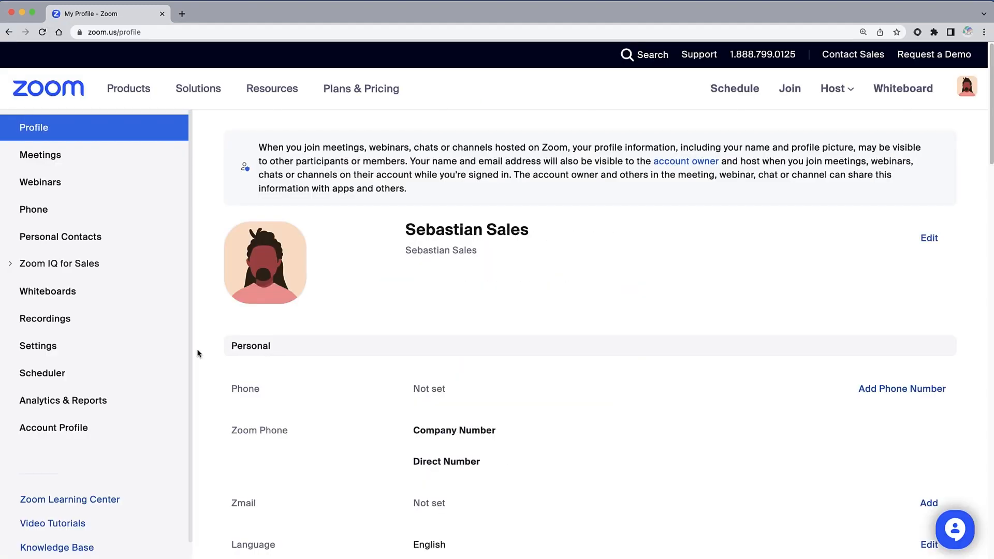